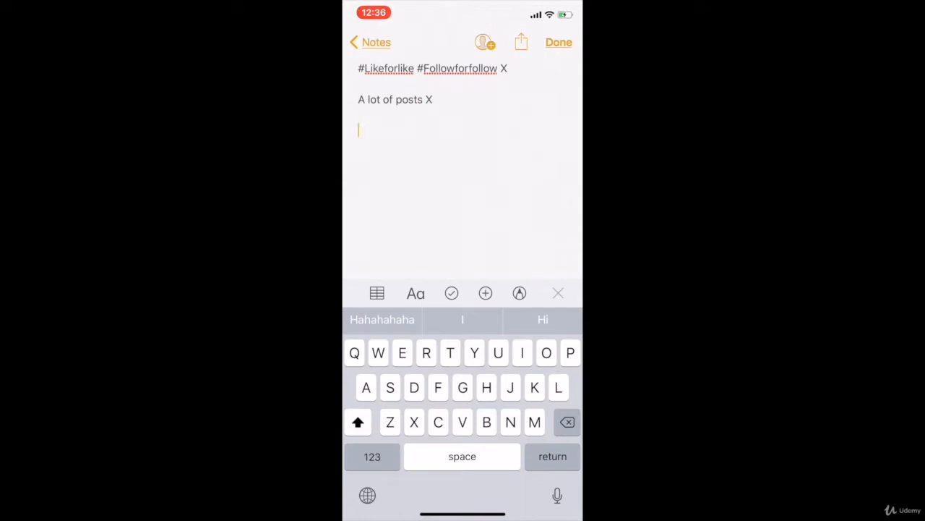
End editing the note with its two 'X' lines and dismiss the keyboard via Done
click(558, 42)
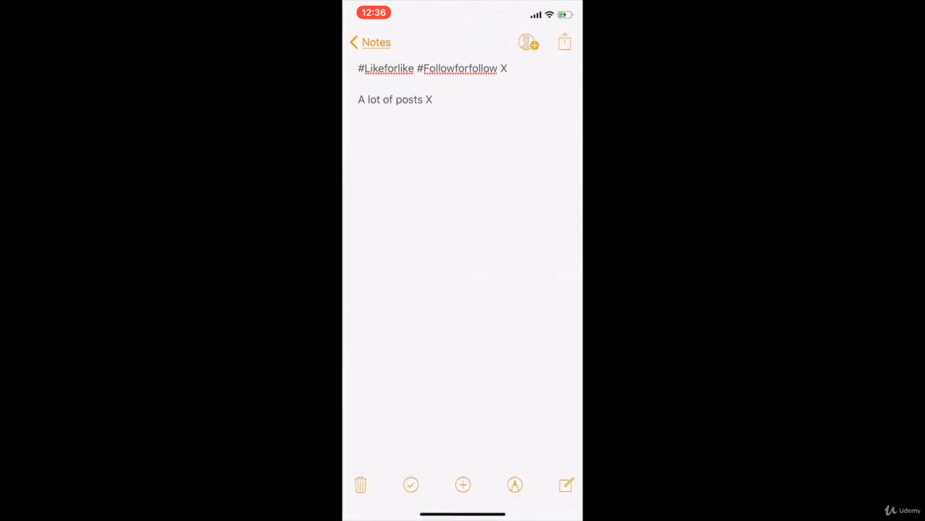